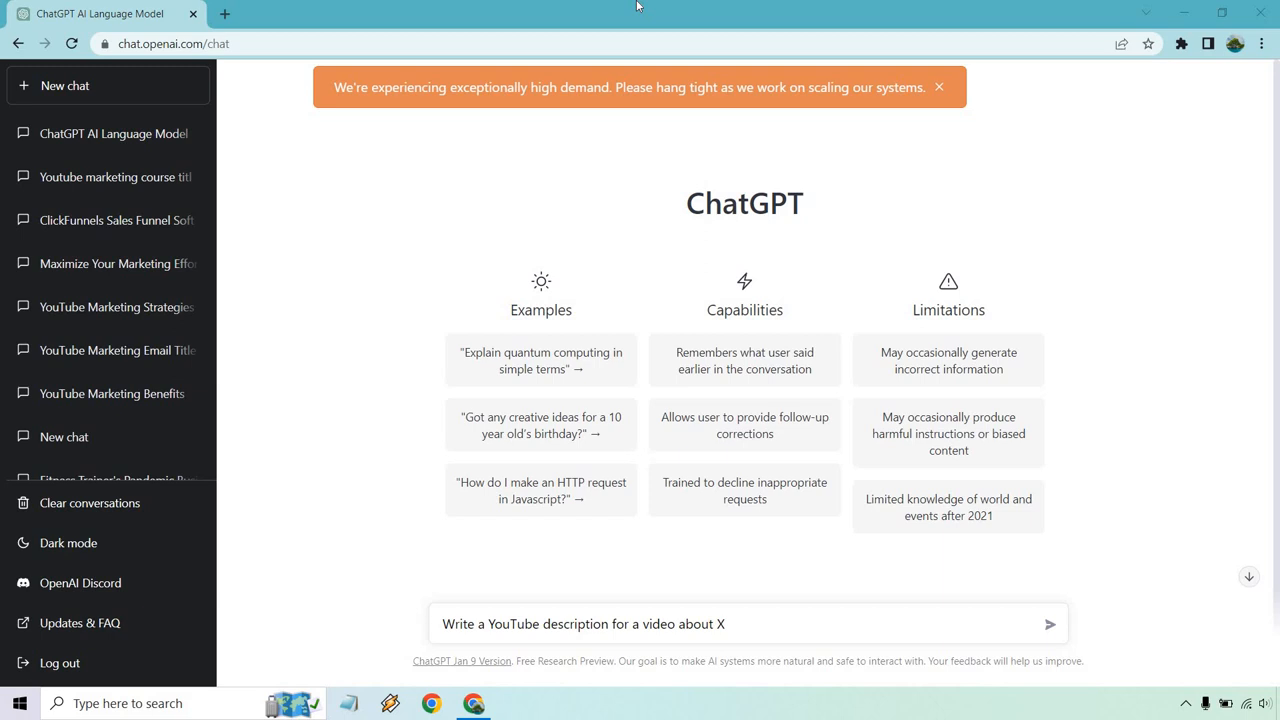
{"action": "mouse_move", "coordinate": [400, 160]}
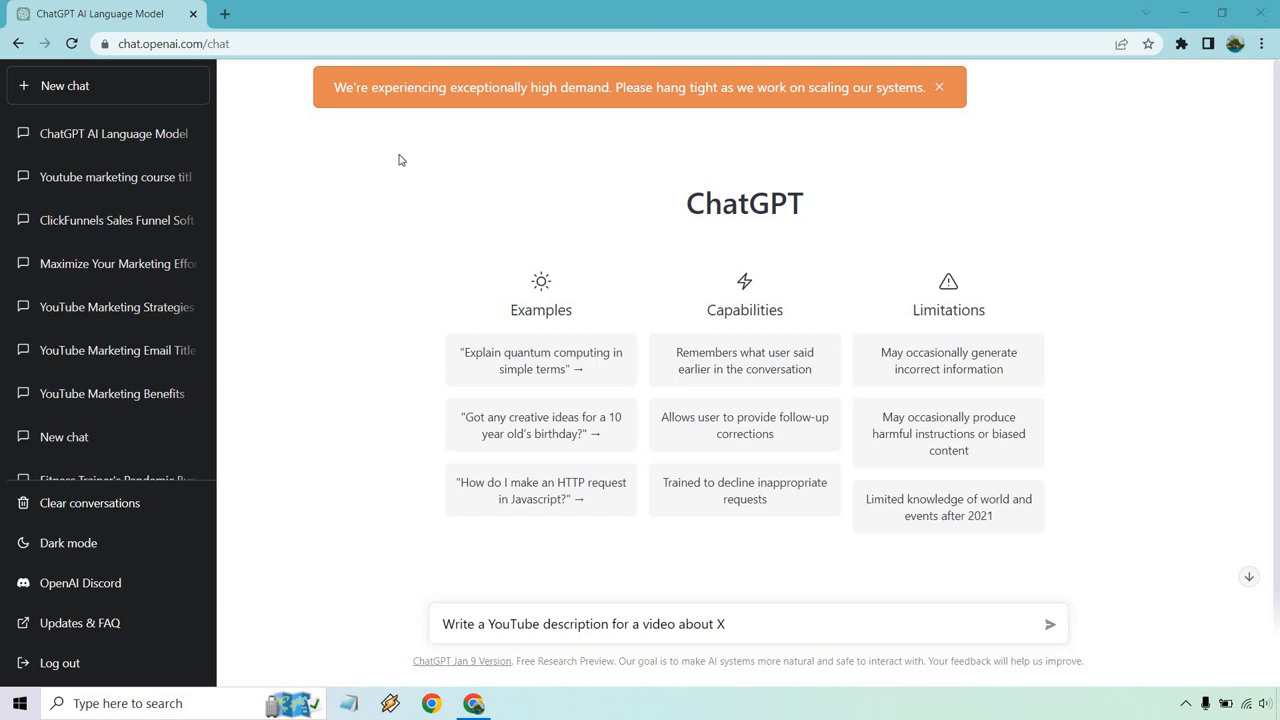
{"action": "mouse_move", "coordinate": [364, 132]}
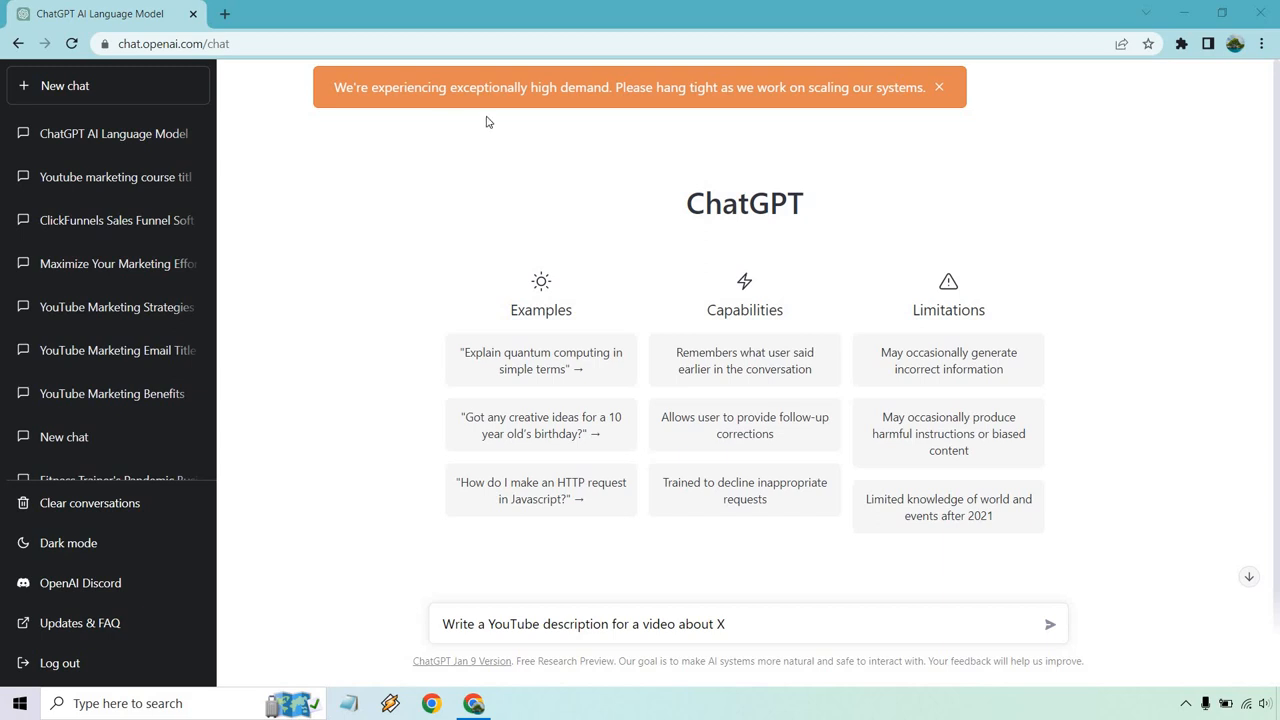
{"action": "mouse_move", "coordinate": [644, 124]}
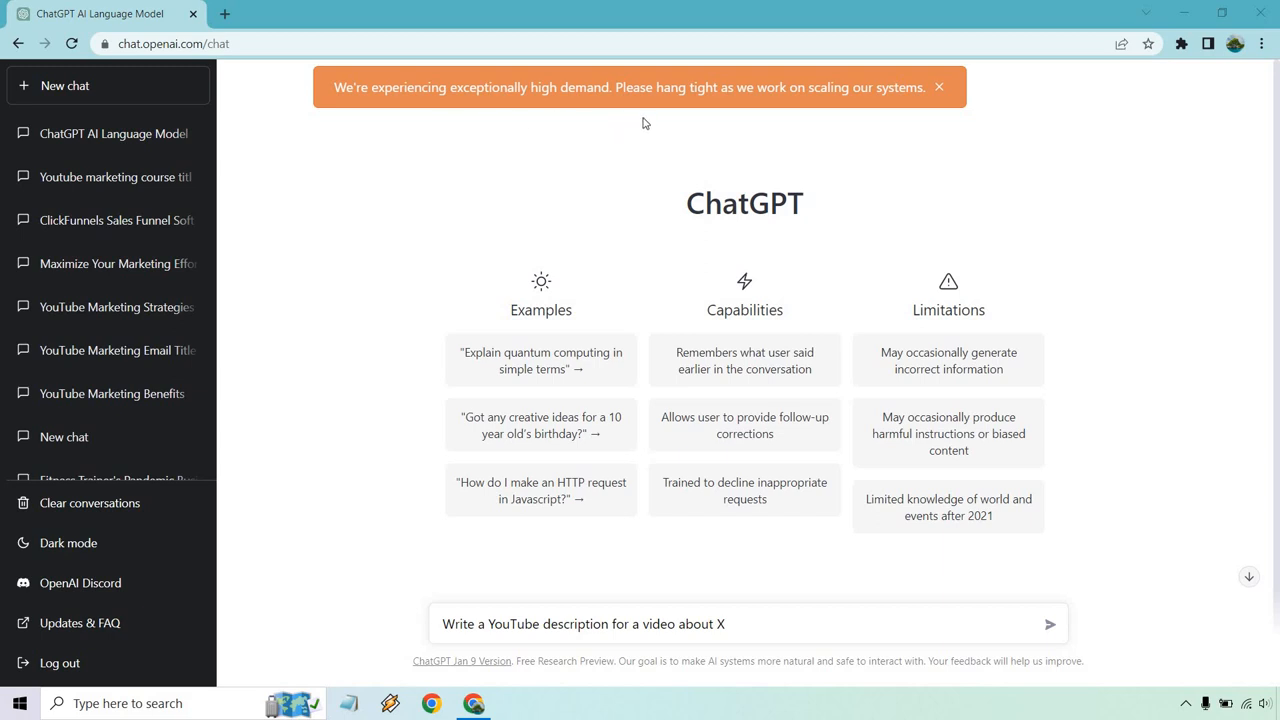
{"action": "mouse_move", "coordinate": [444, 206]}
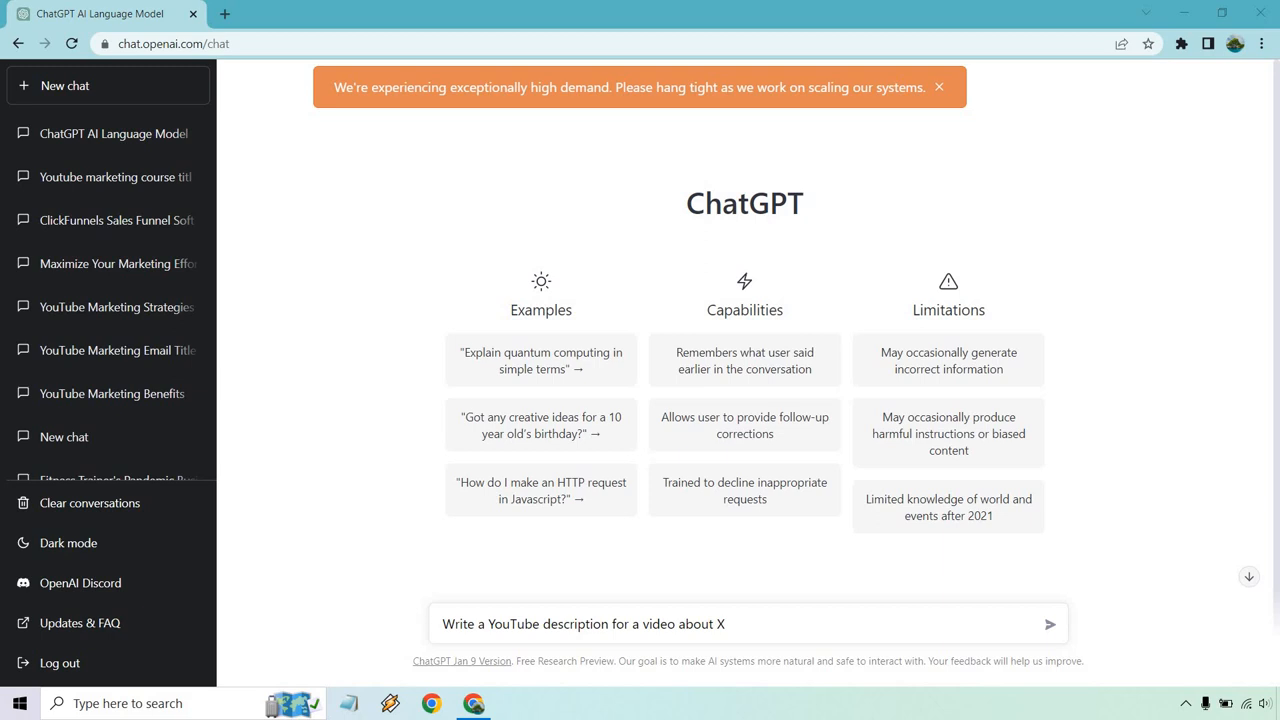
{"action": "mouse_move", "coordinate": [444, 206]}
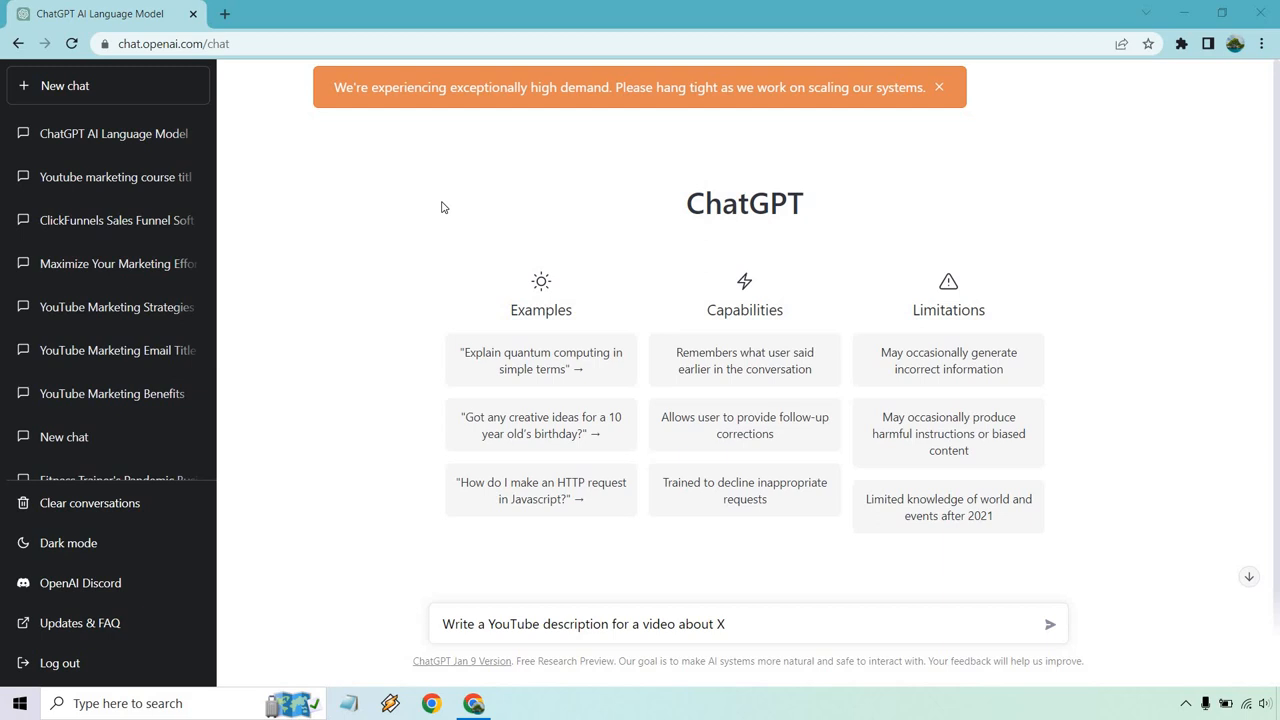
{"action": "mouse_move", "coordinate": [448, 192]}
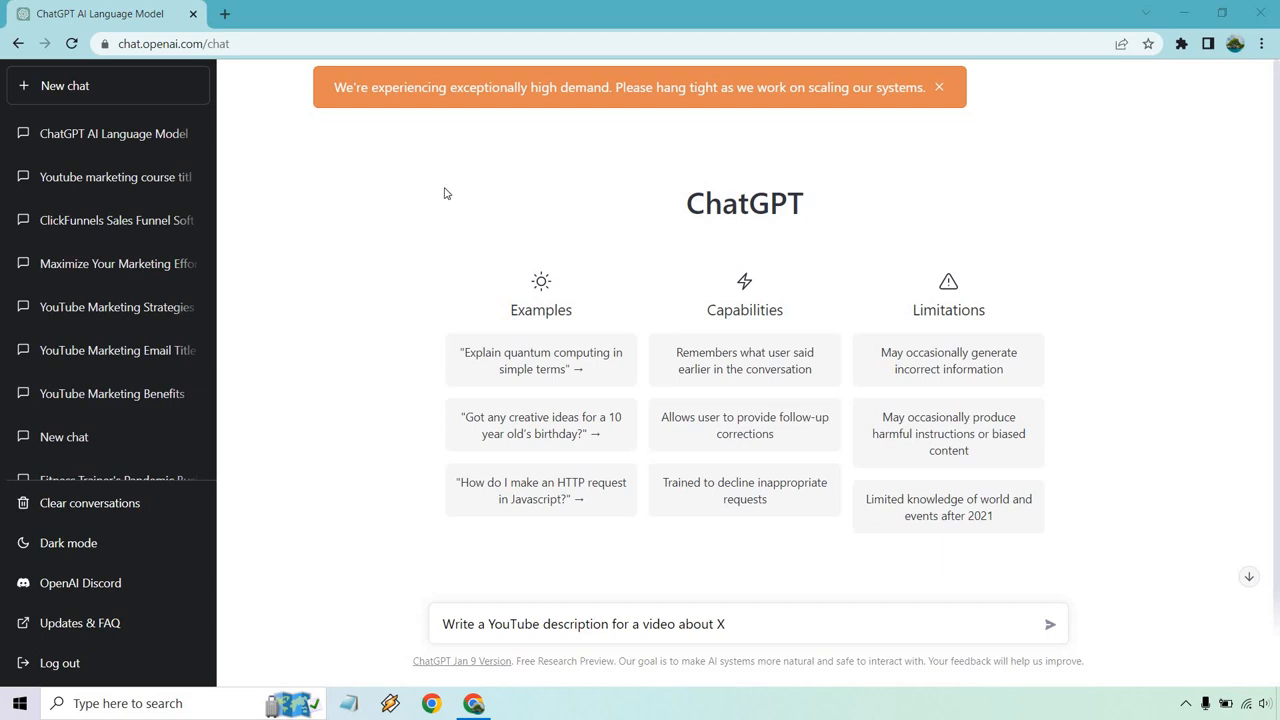
{"action": "mouse_move", "coordinate": [800, 158]}
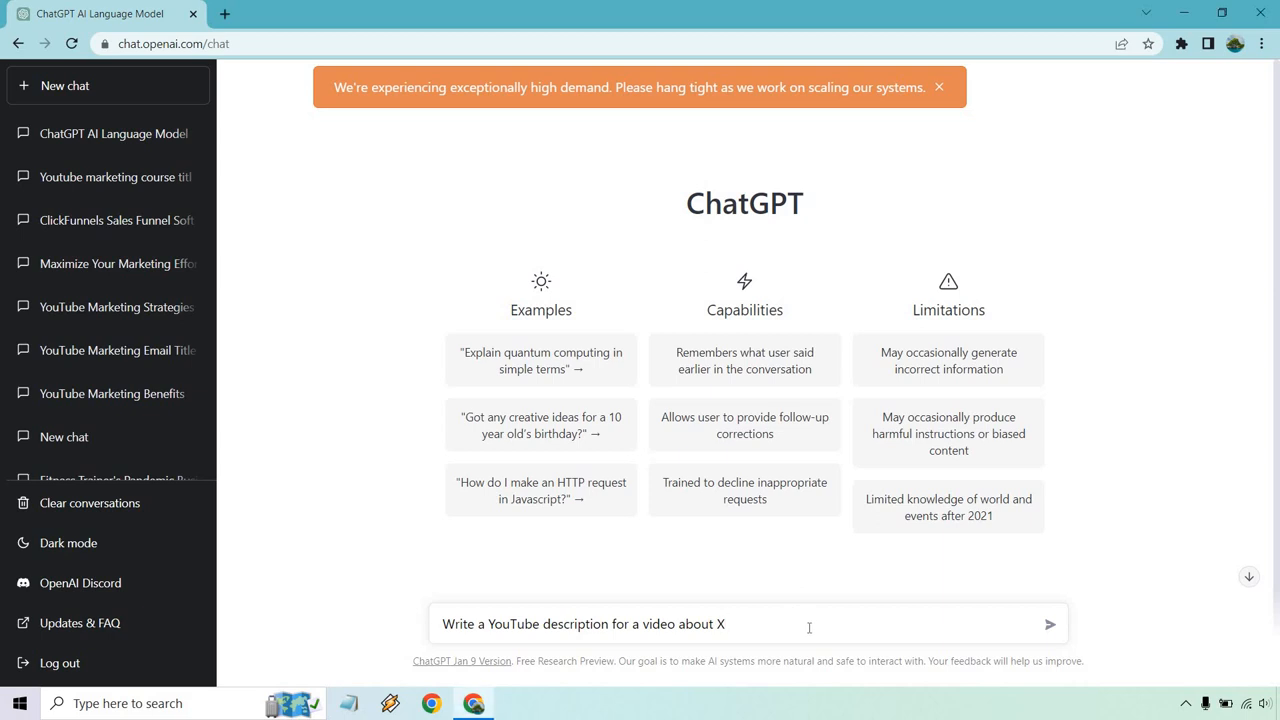
Replace the placeholder X with 'the 5 best tips for becoming a better golfer.' in the draft prompt.
{"action": "left_click", "coordinate": [724, 624]}
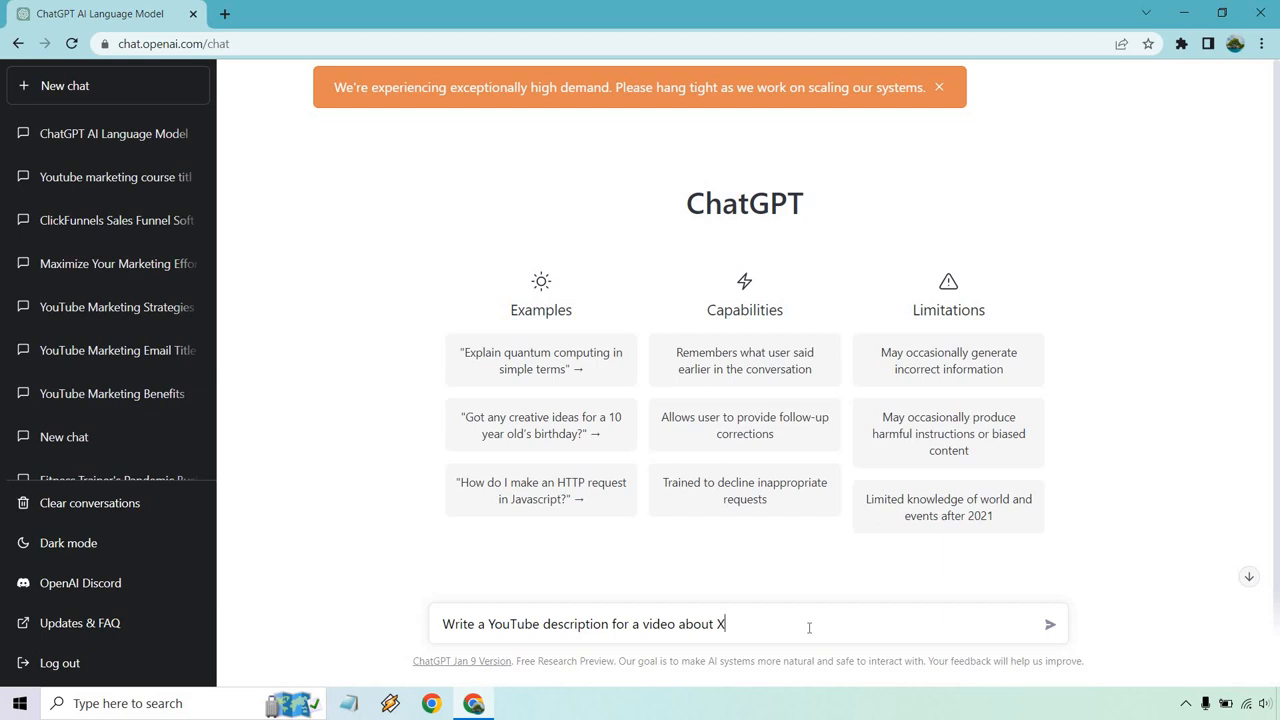
{"action": "key", "text": "Backspace"}
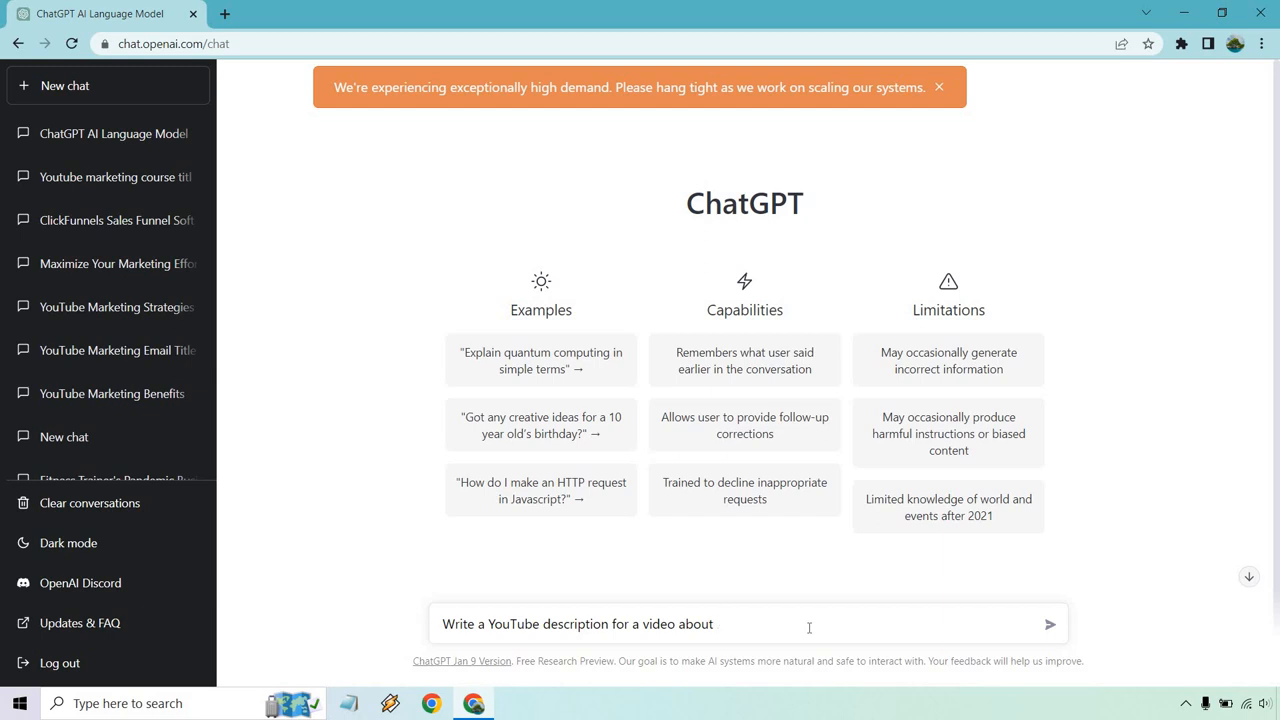
{"action": "type", "text": "the 5 best tips for becoming a better golfer."}
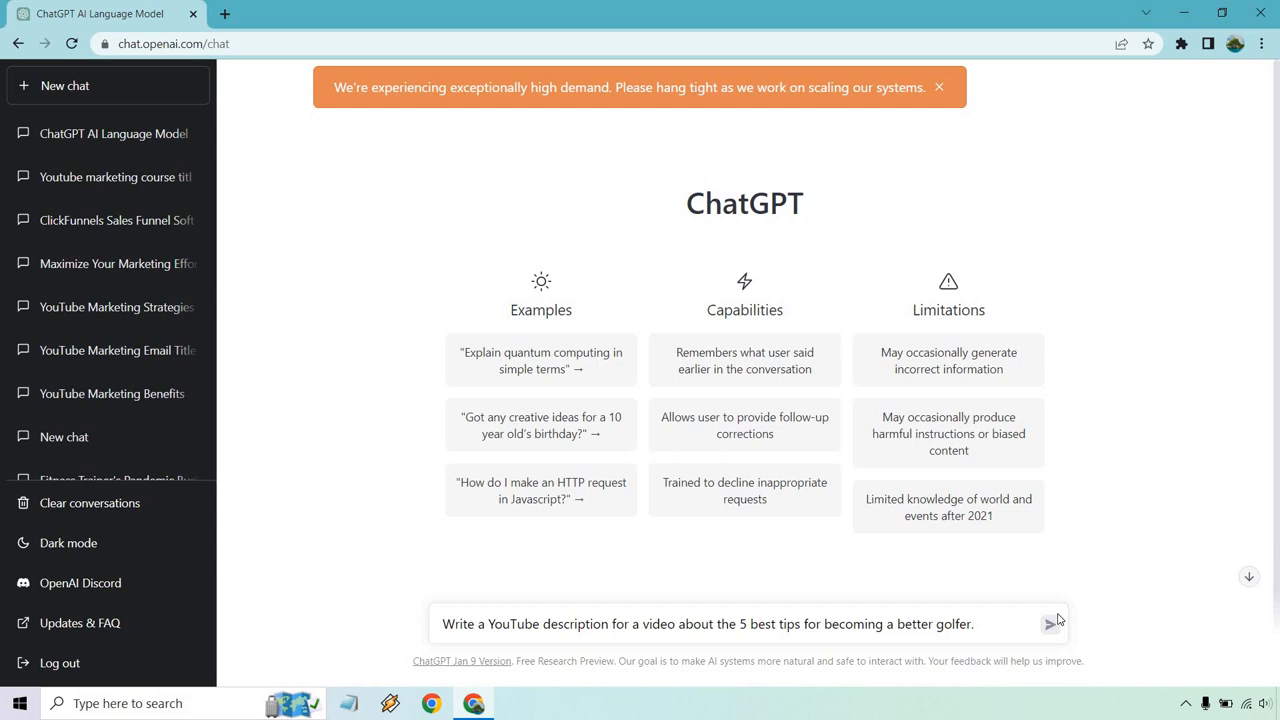
Send the golf tips prompt and receive a YouTube description covering five tips.
{"action": "left_click", "coordinate": [1052, 624]}
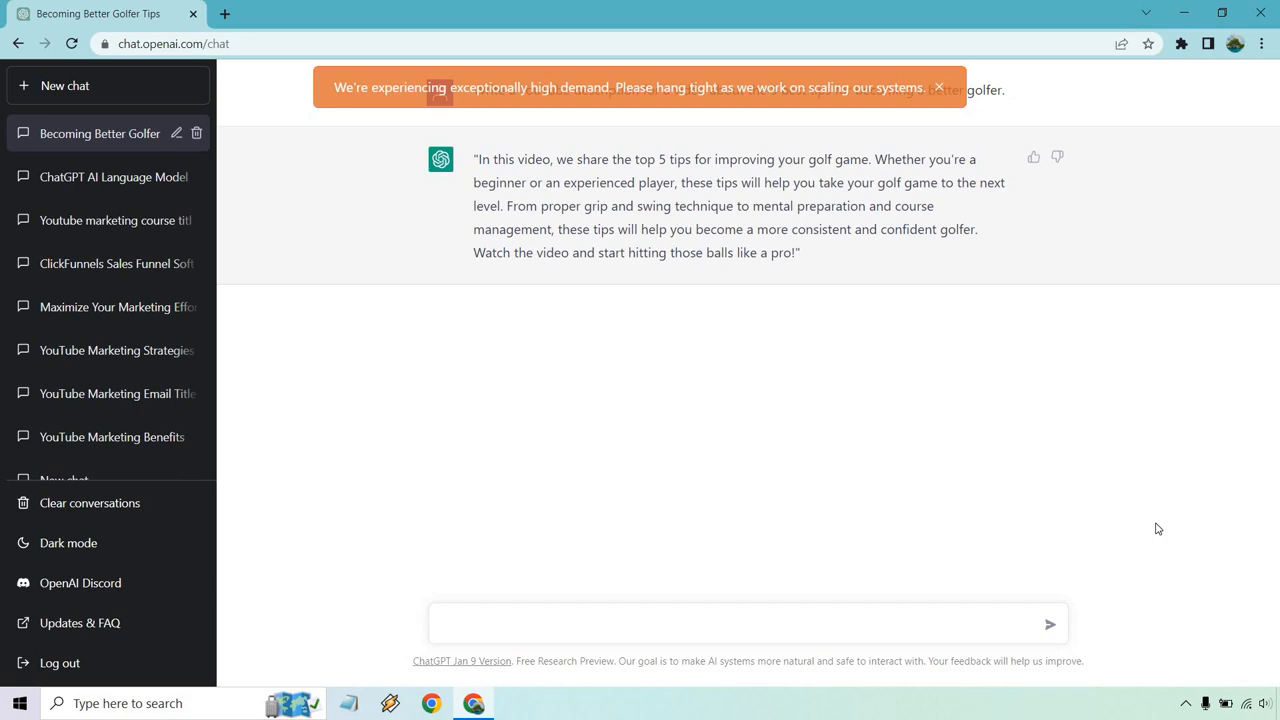
In a new chat, paste the description prompt and select the golf topic for replacement.
{"action": "left_click", "coordinate": [64, 84]}
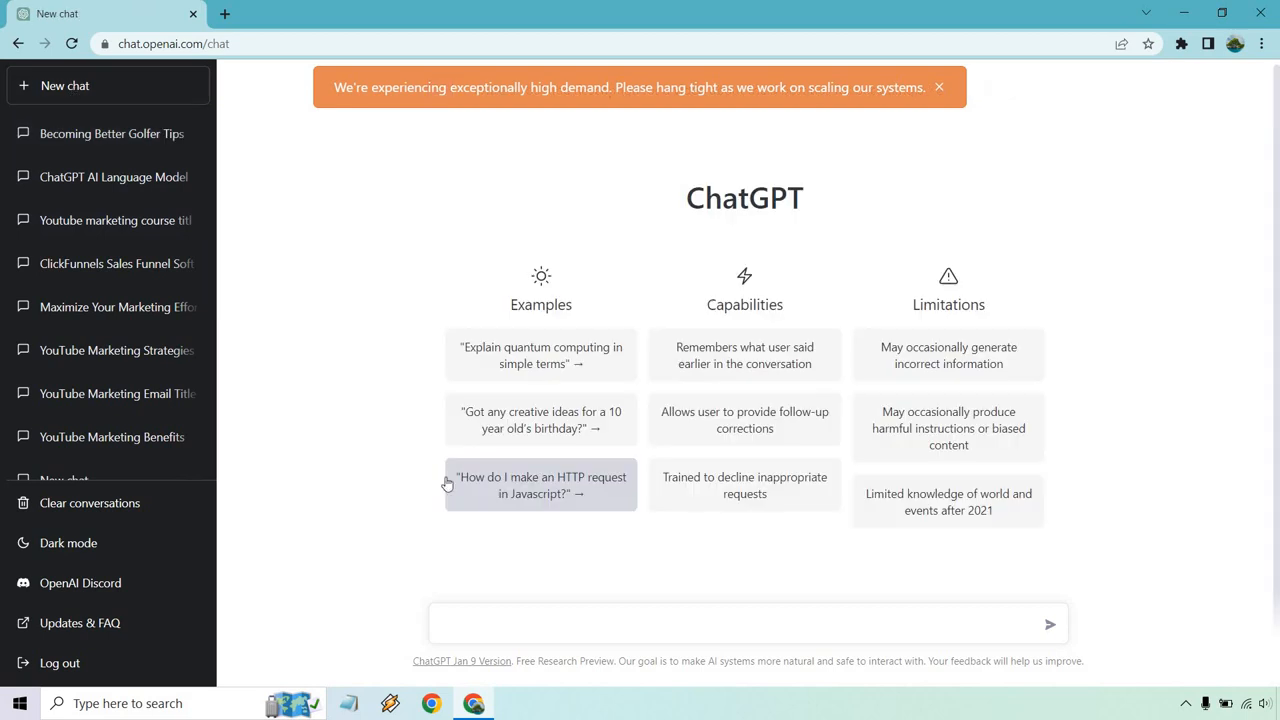
{"action": "type", "text": "Write a YouTube description for a video about the 5 best tips for becoming a better golfer."}
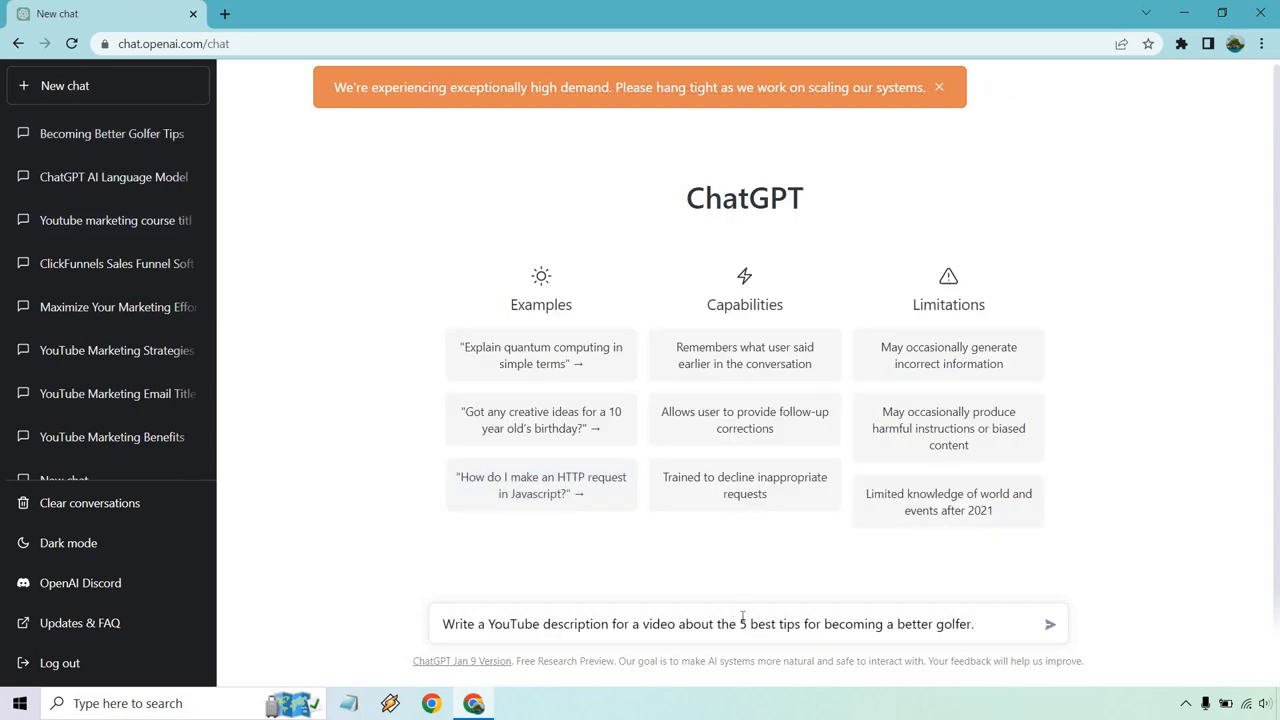
{"action": "left_click_drag", "start_coordinate": [718, 624], "coordinate": [972, 624]}
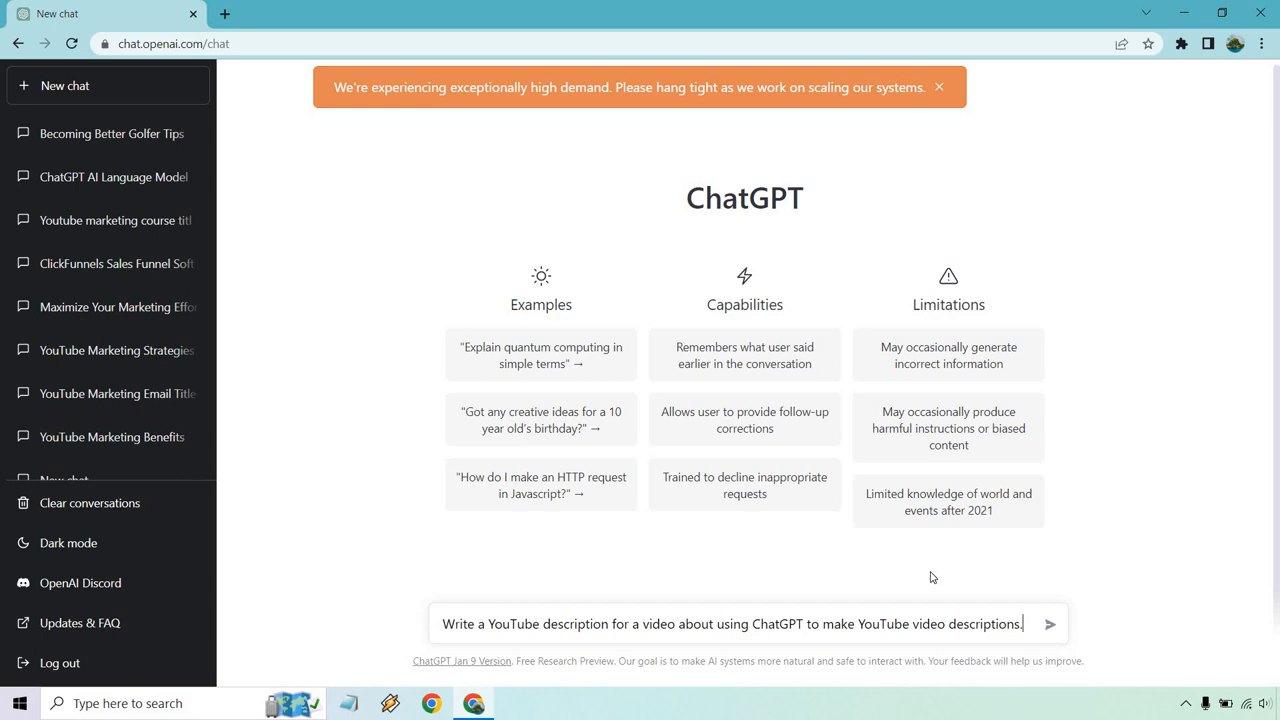
{"action": "mouse_move", "coordinate": [1060, 608]}
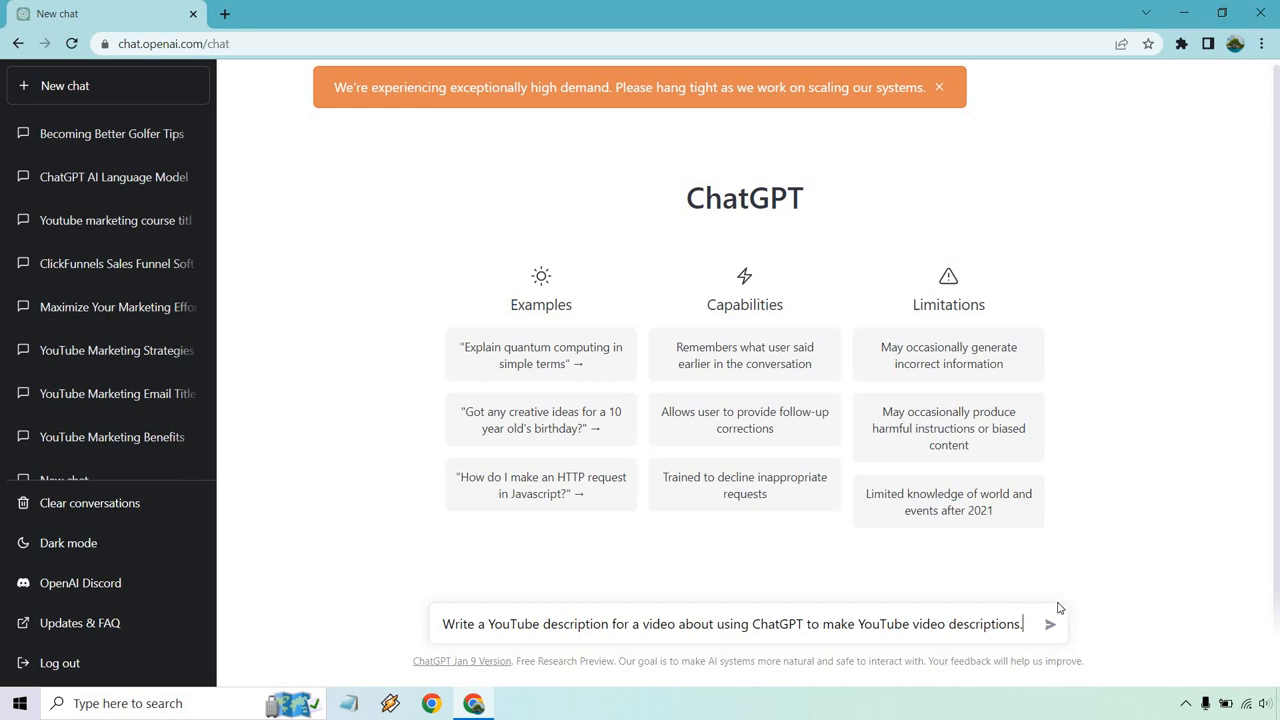
Send the ChatGPT-descriptions video prompt and receive its YouTube description.
{"action": "left_click", "coordinate": [1050, 624]}
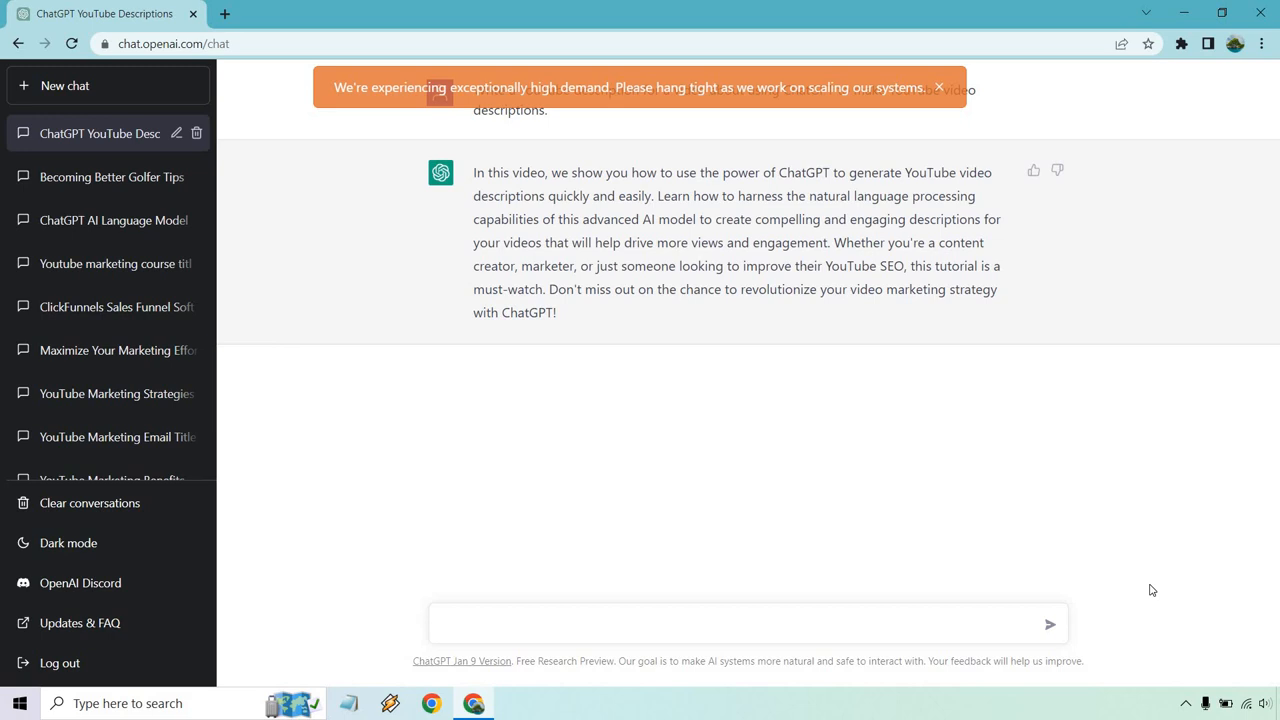
{"action": "left_click", "coordinate": [748, 624]}
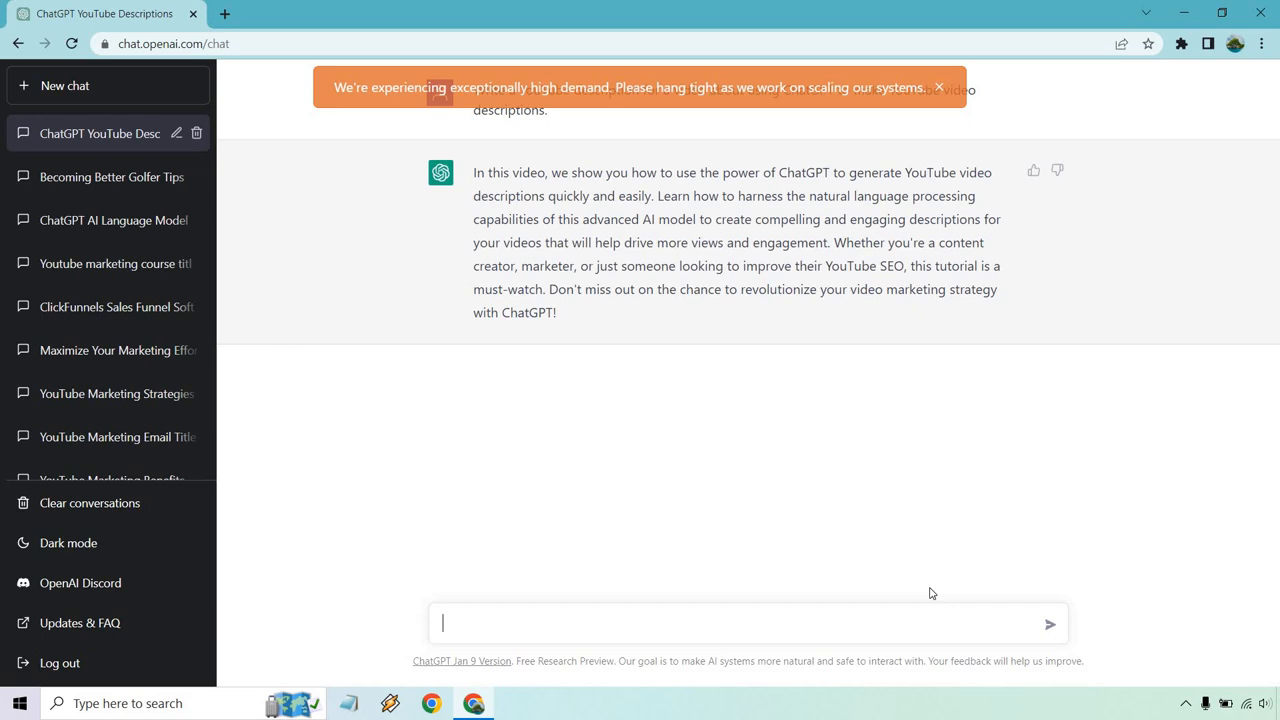
{"action": "mouse_move", "coordinate": [896, 494]}
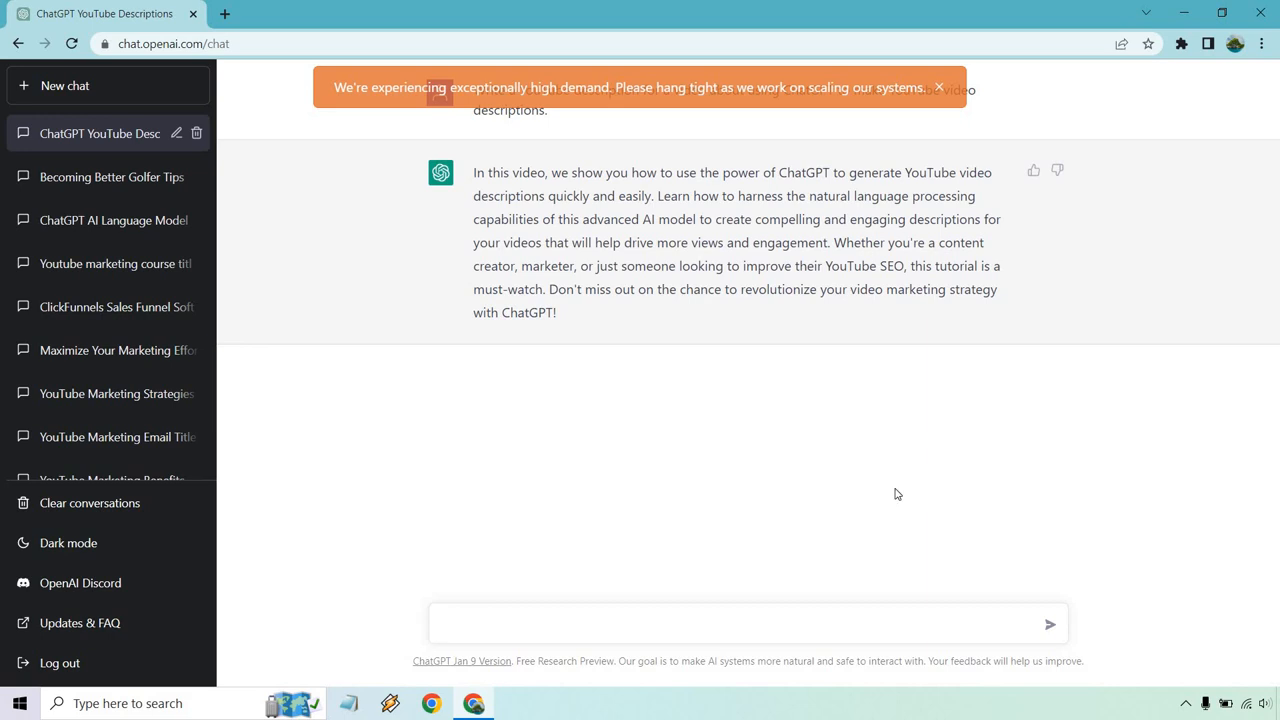
Request 'Write a little more of this YouTube description.' and receive the longer version.
{"action": "type", "text": "Write a little more of this YouTube description."}
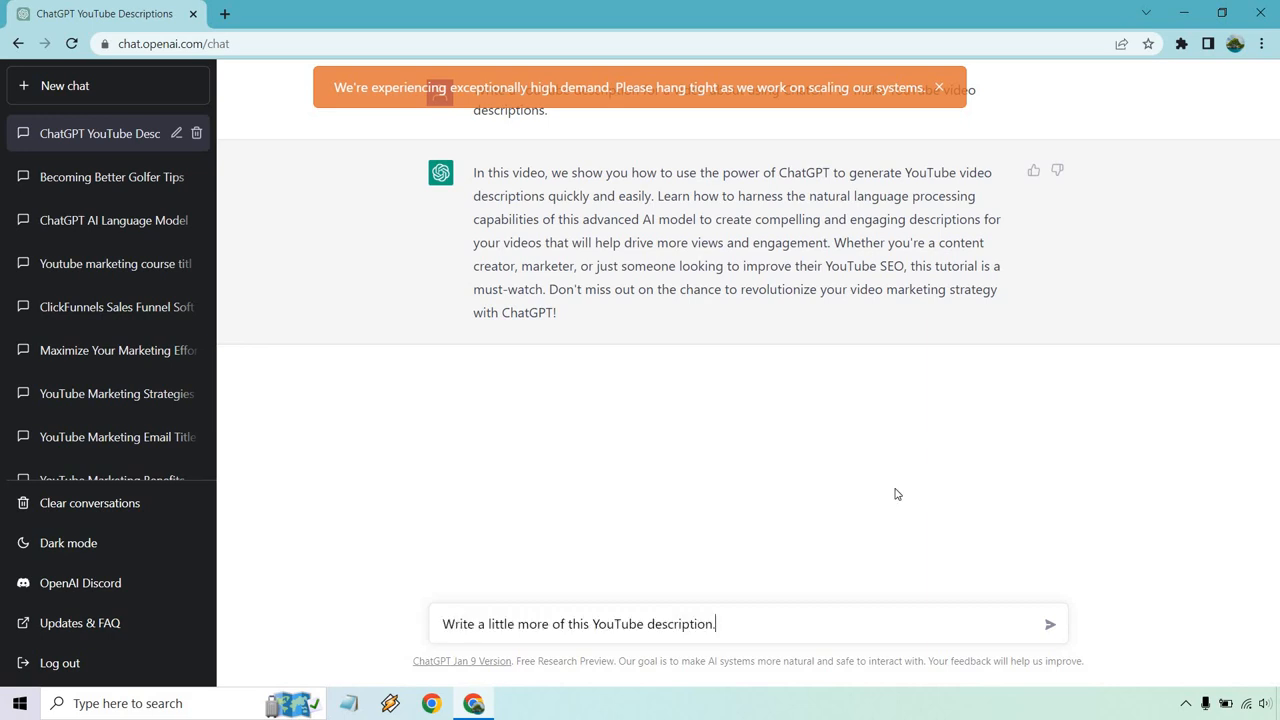
{"action": "left_click", "coordinate": [1050, 624]}
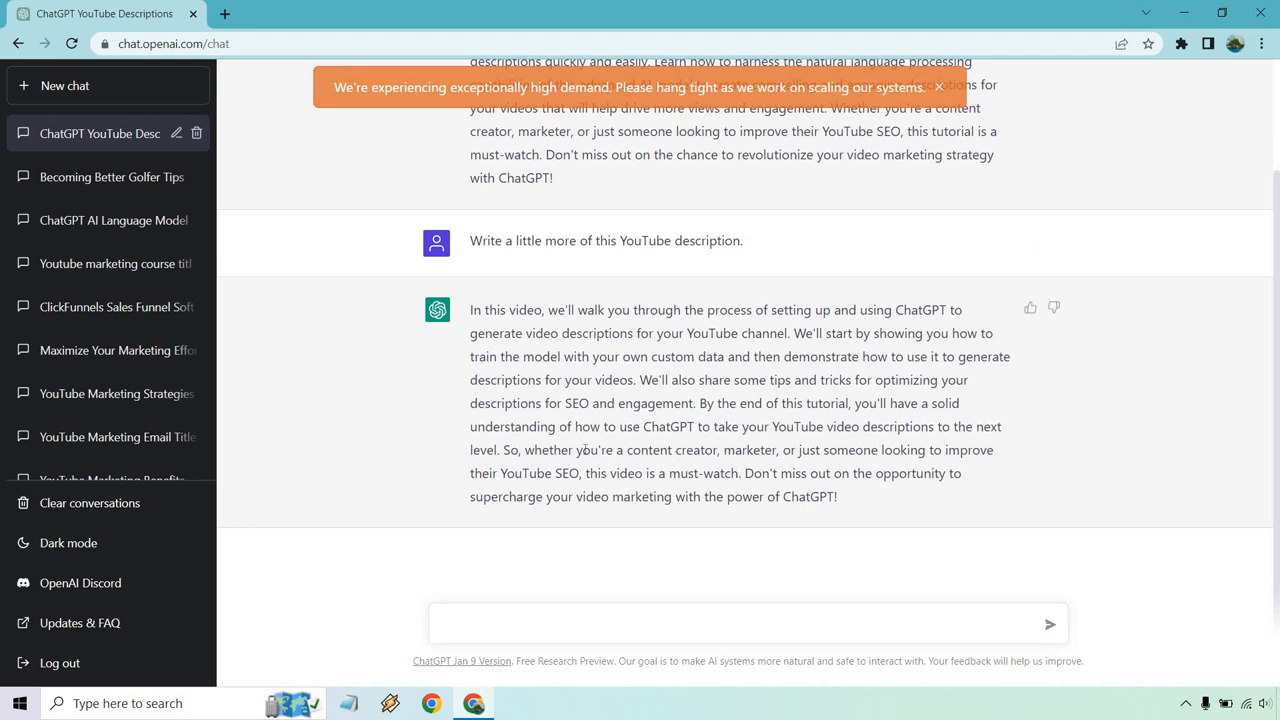
{"action": "left_click", "coordinate": [748, 624]}
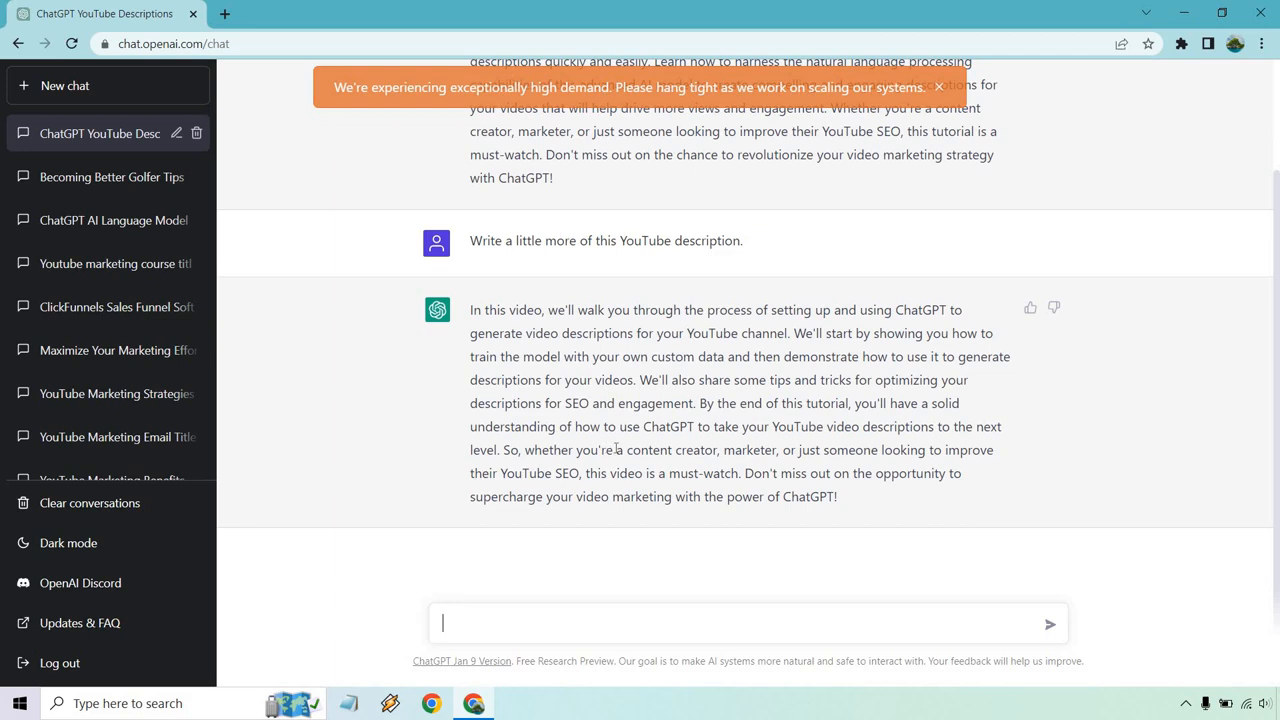
{"action": "scroll", "scroll_direction": "up", "scroll_amount": 3}
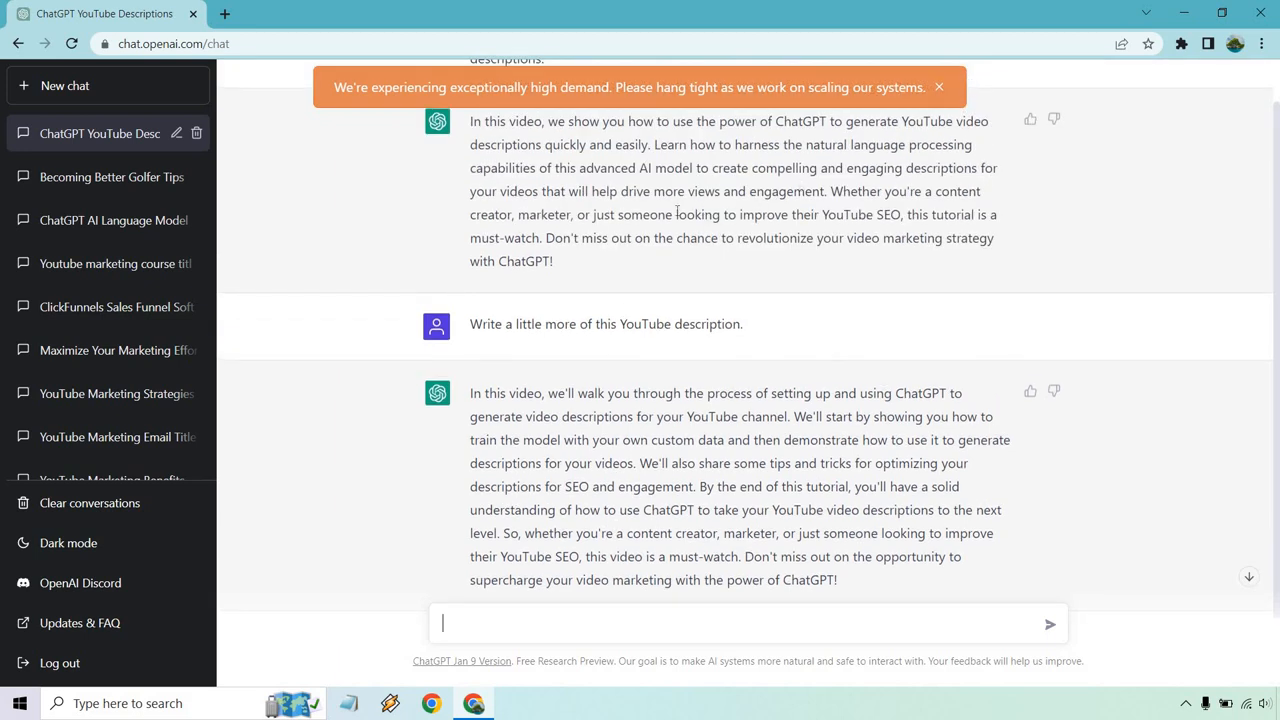
{"action": "left_click_drag", "start_coordinate": [830, 192], "coordinate": [898, 214]}
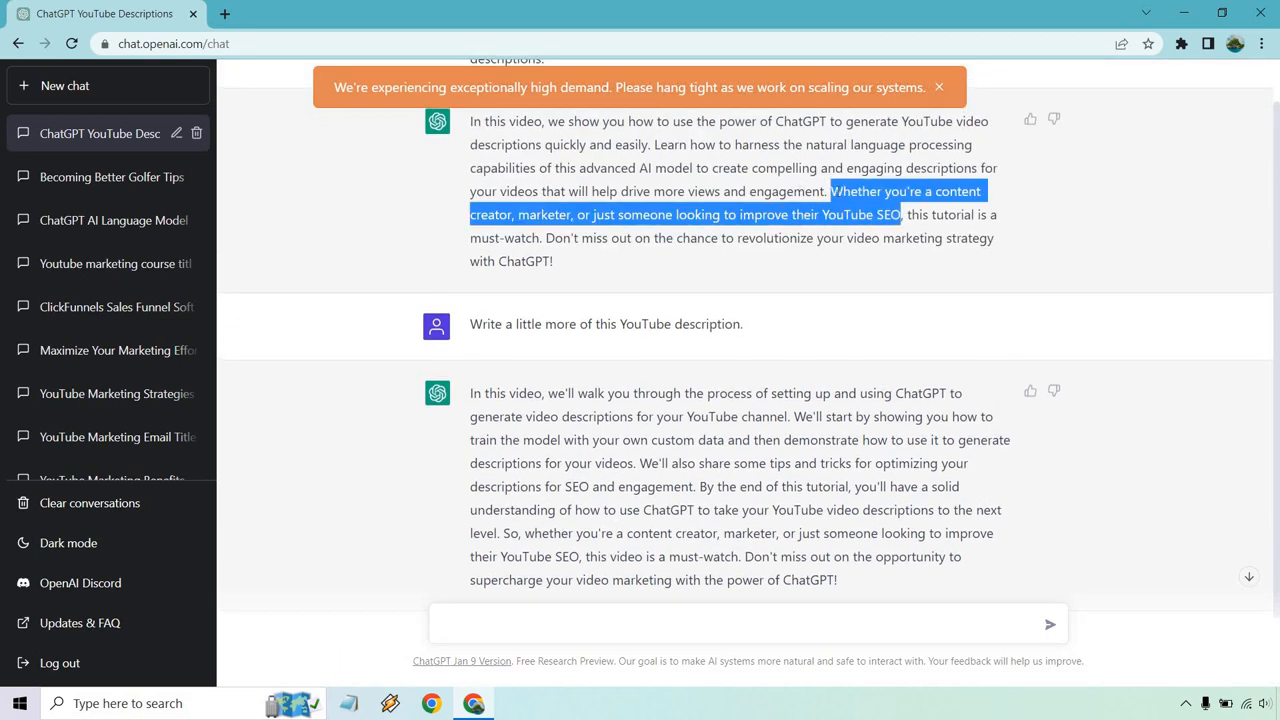
{"action": "left_click", "coordinate": [884, 516]}
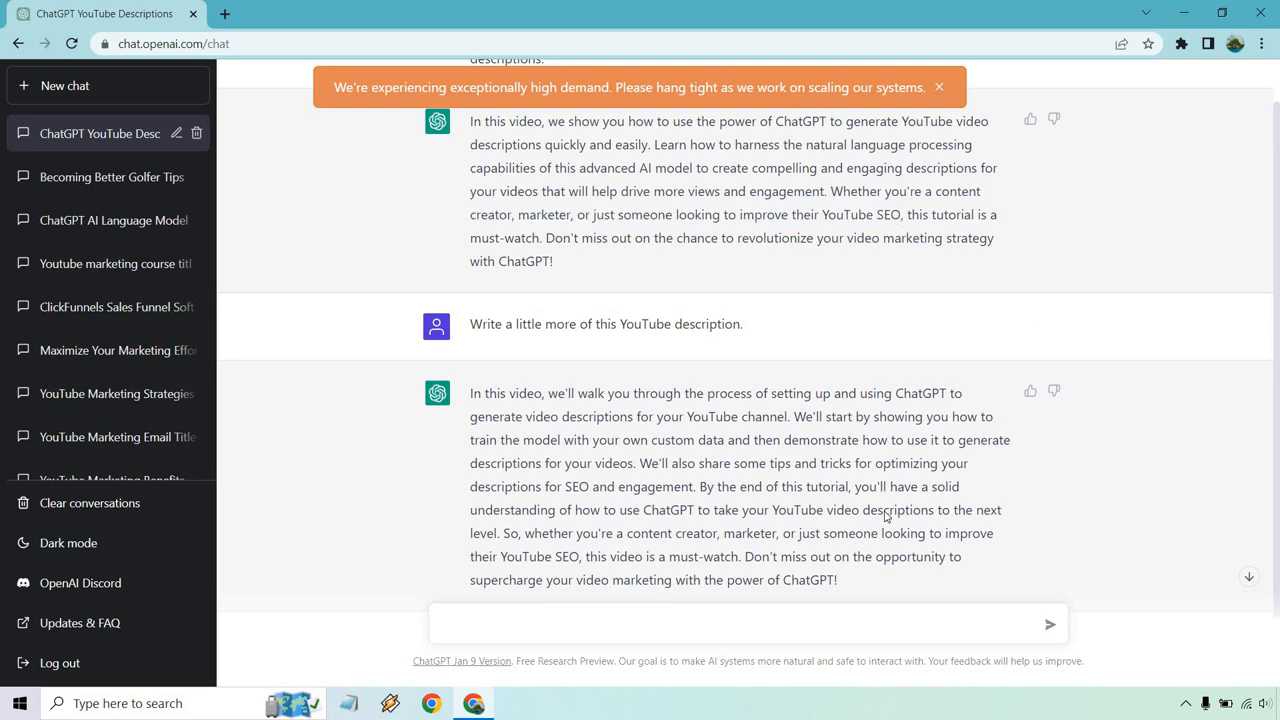
{"action": "scroll", "scroll_direction": "down", "scroll_amount": 3}
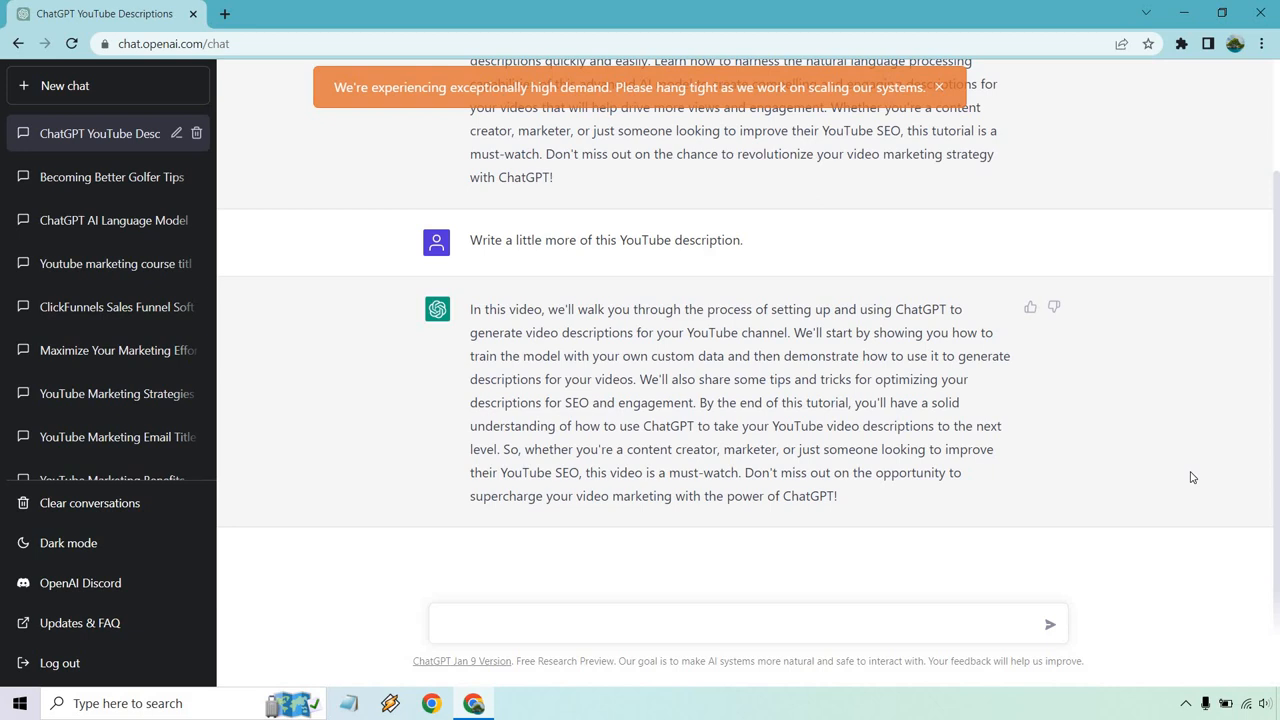
{"action": "mouse_move", "coordinate": [900, 240]}
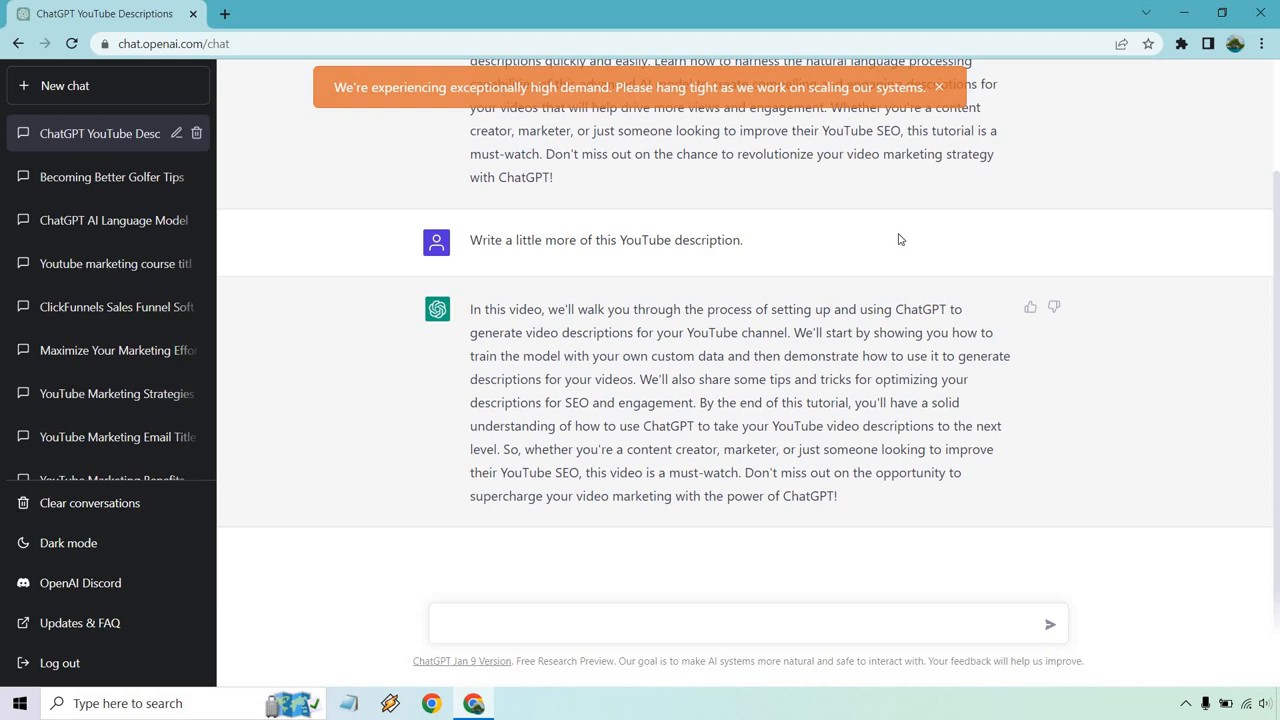